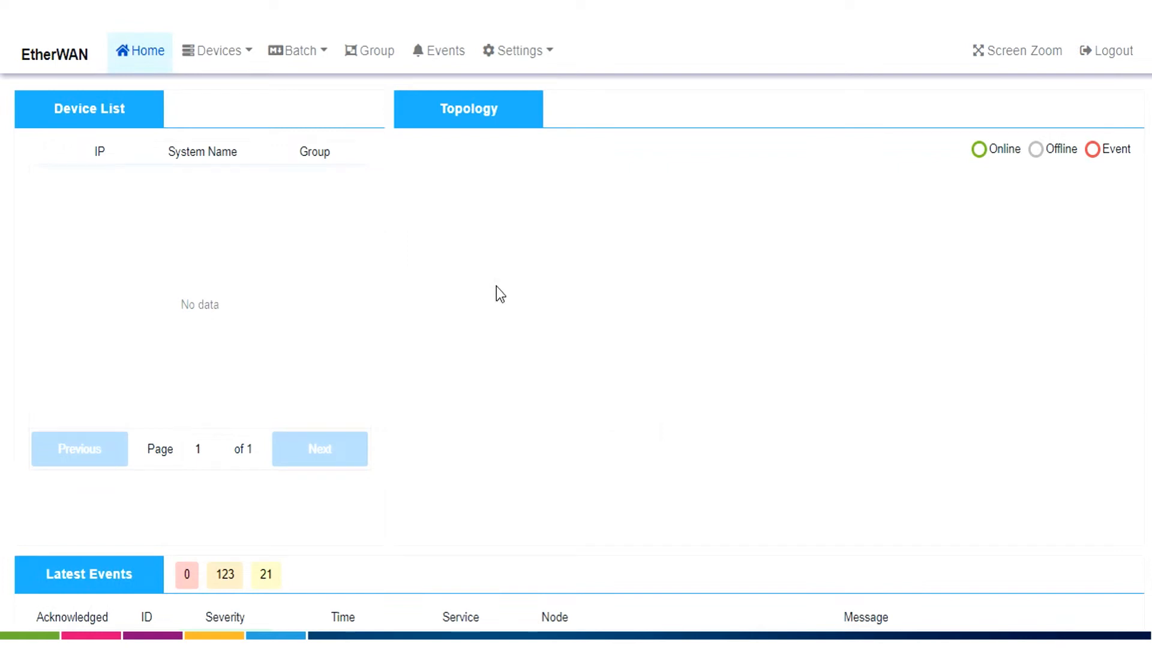
mouse_move(511, 287)
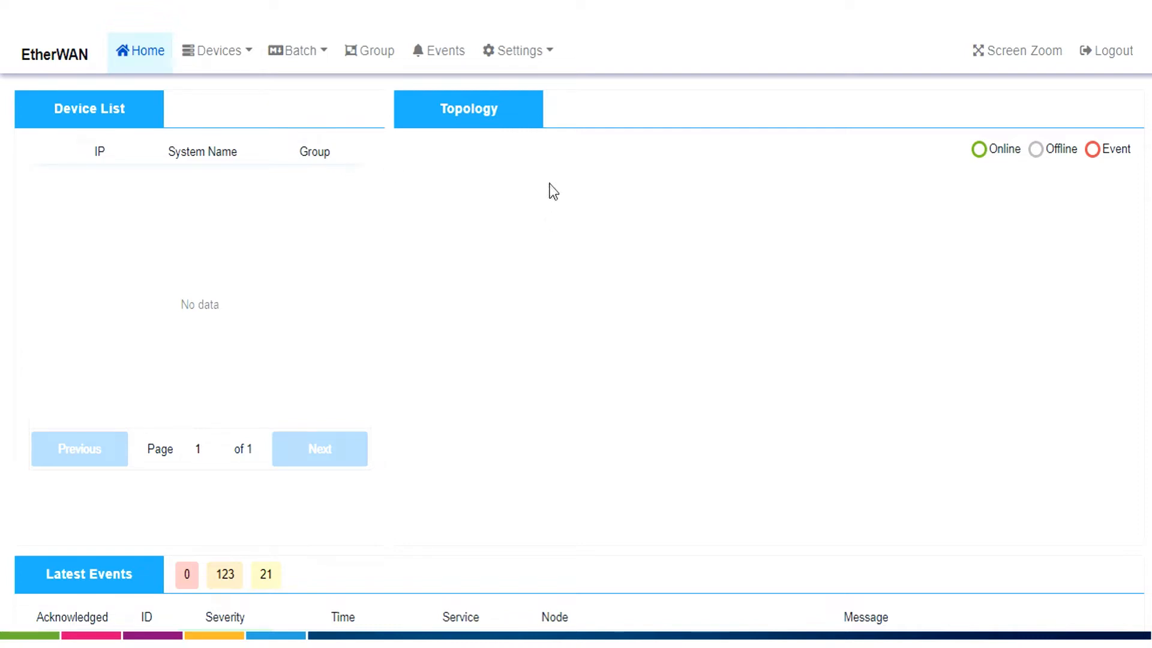
mouse_move(537, 156)
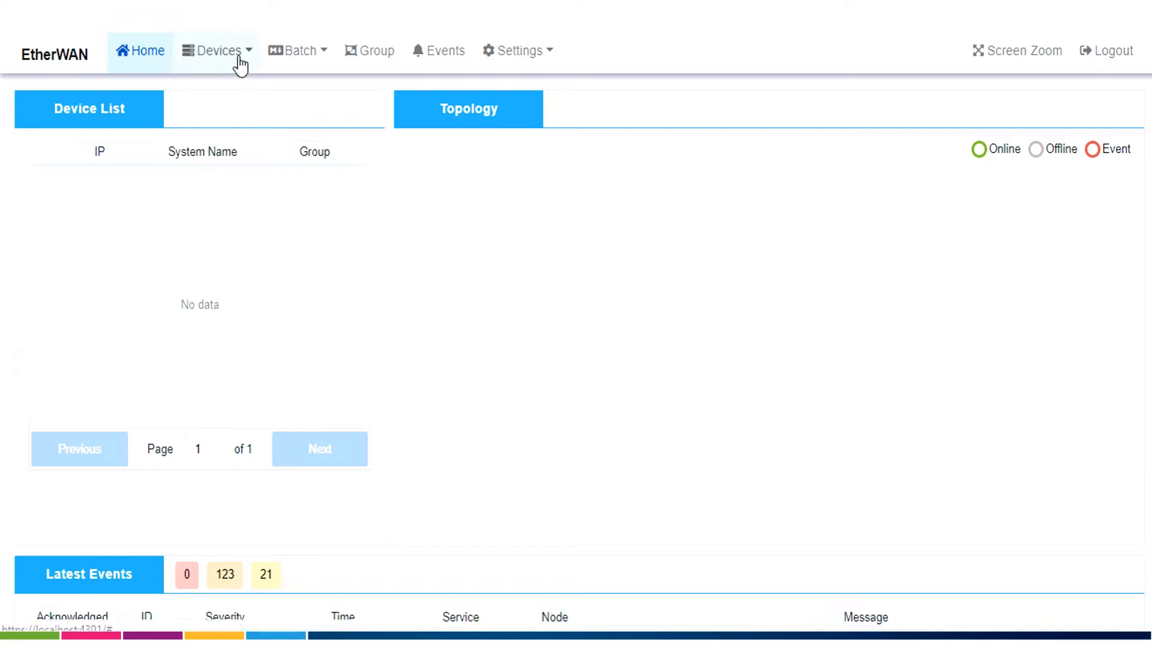
- Reach the EtherWAN Discovery page with only the Ethernet 192.168.1.100 adapter selected
left_click(217, 50)
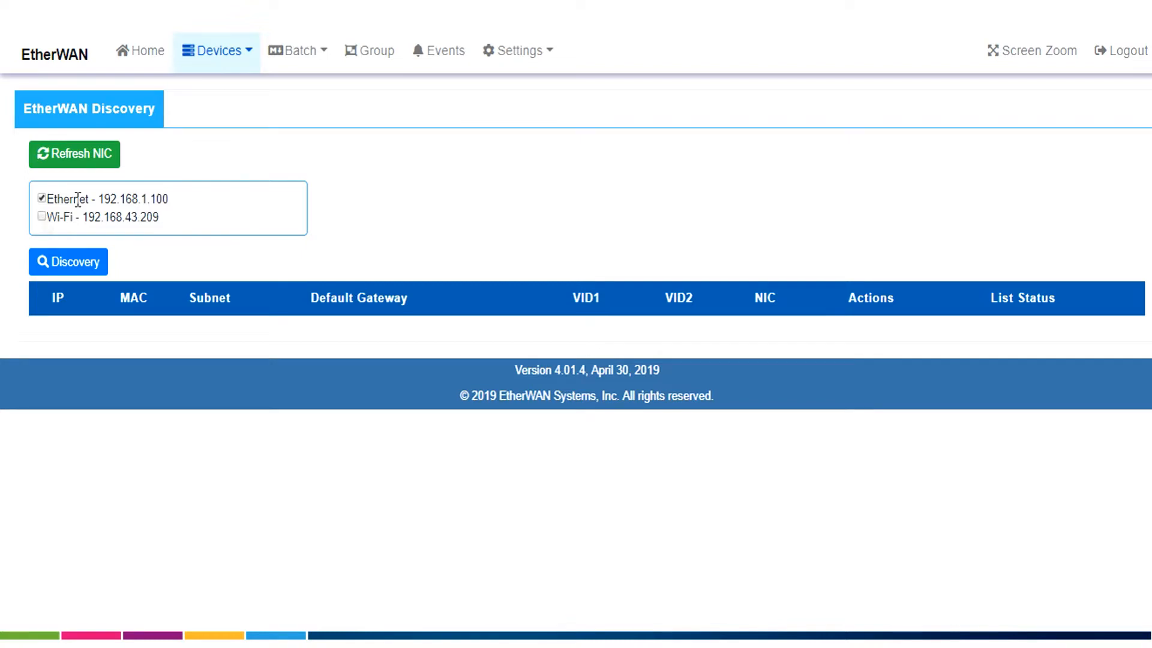
left_click(218, 51)
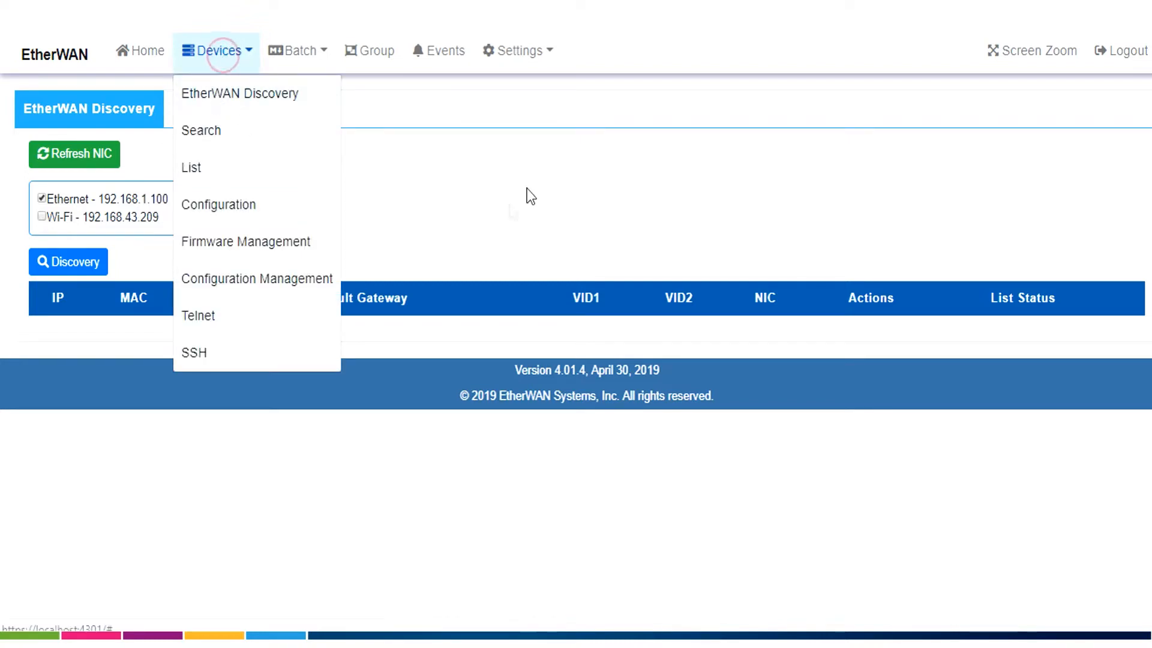
left_click(42, 217)
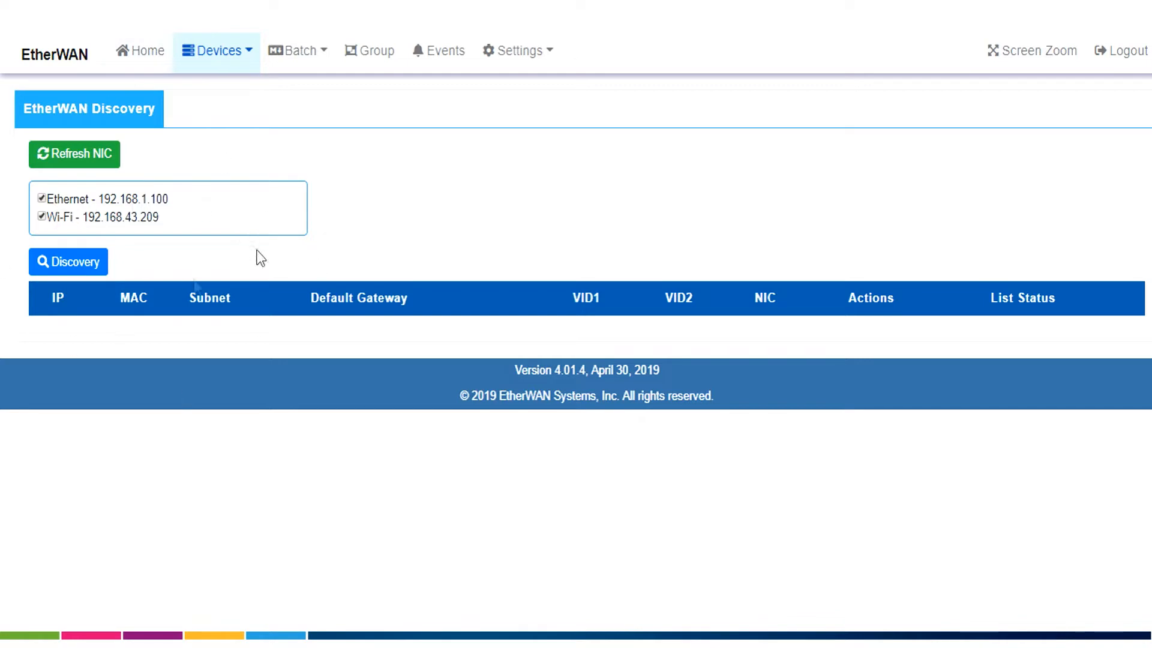
mouse_move(99, 221)
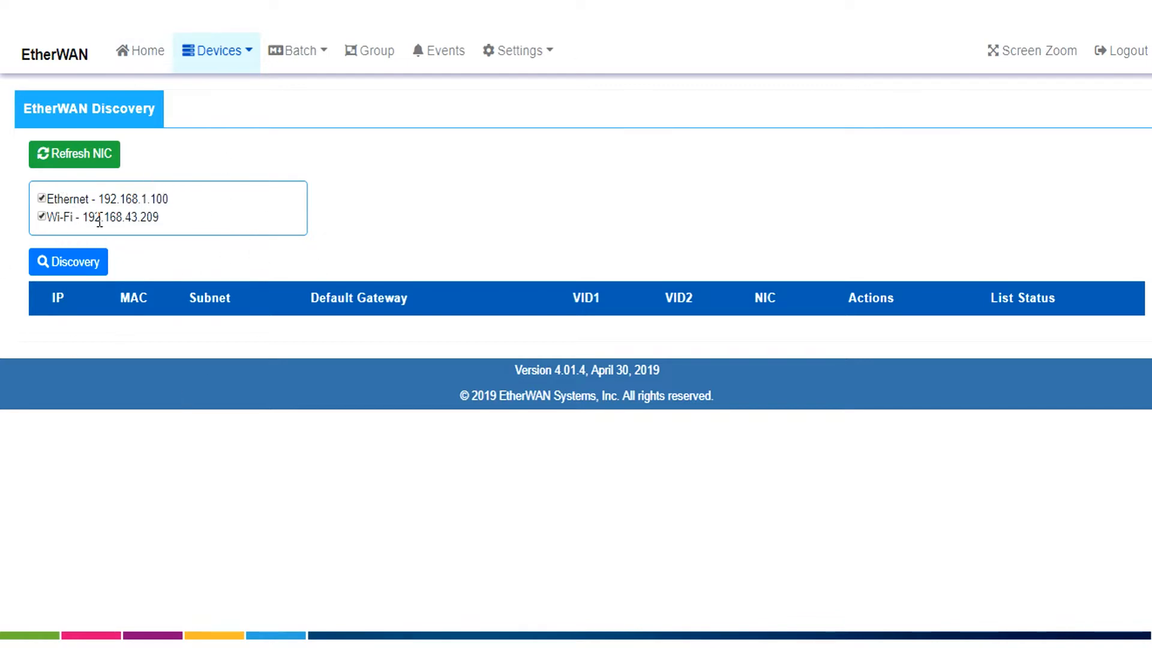
mouse_move(197, 206)
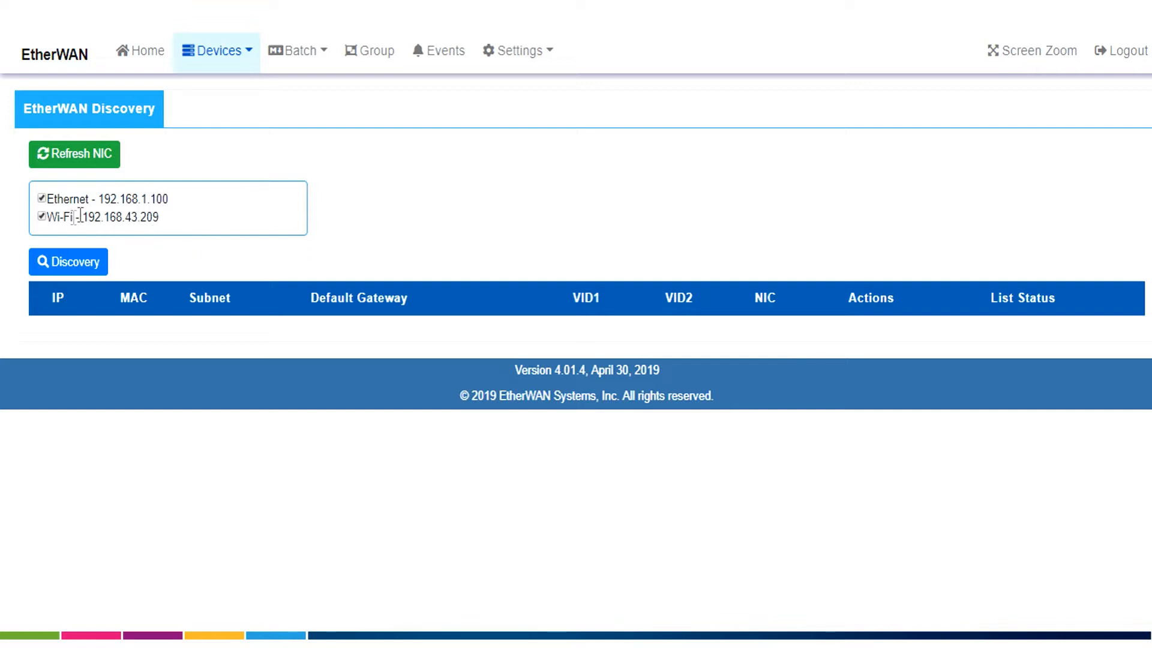
left_click(42, 217)
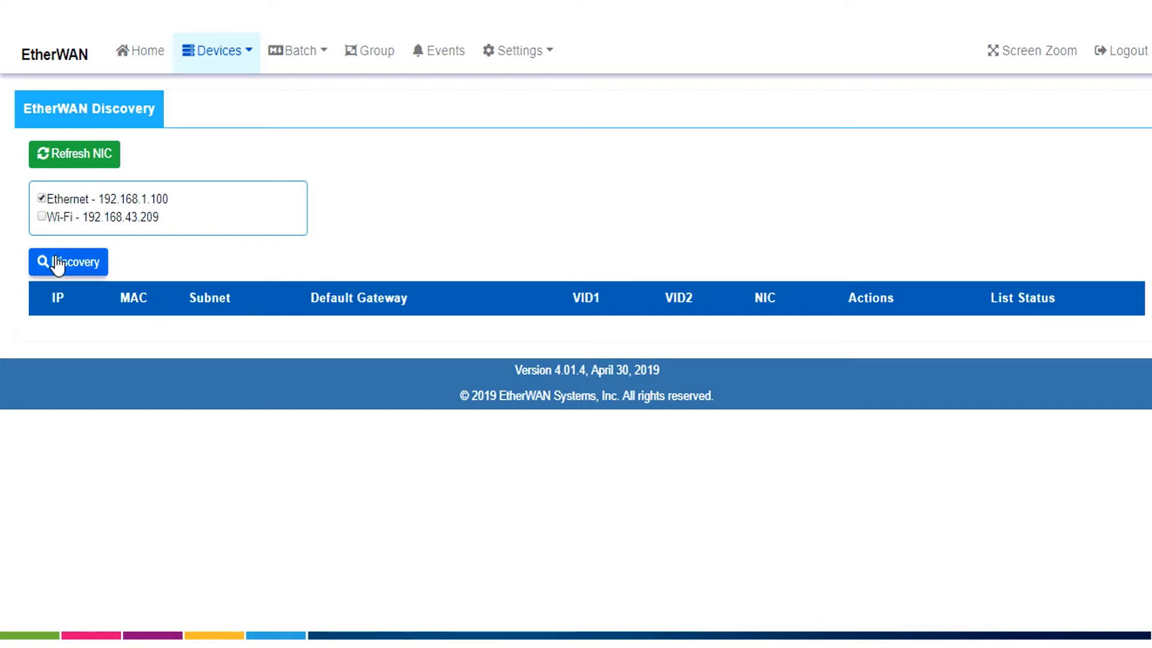
- Run Discovery to find the five switches from 192.168.1.10 to 192.168.1.50
left_click(67, 263)
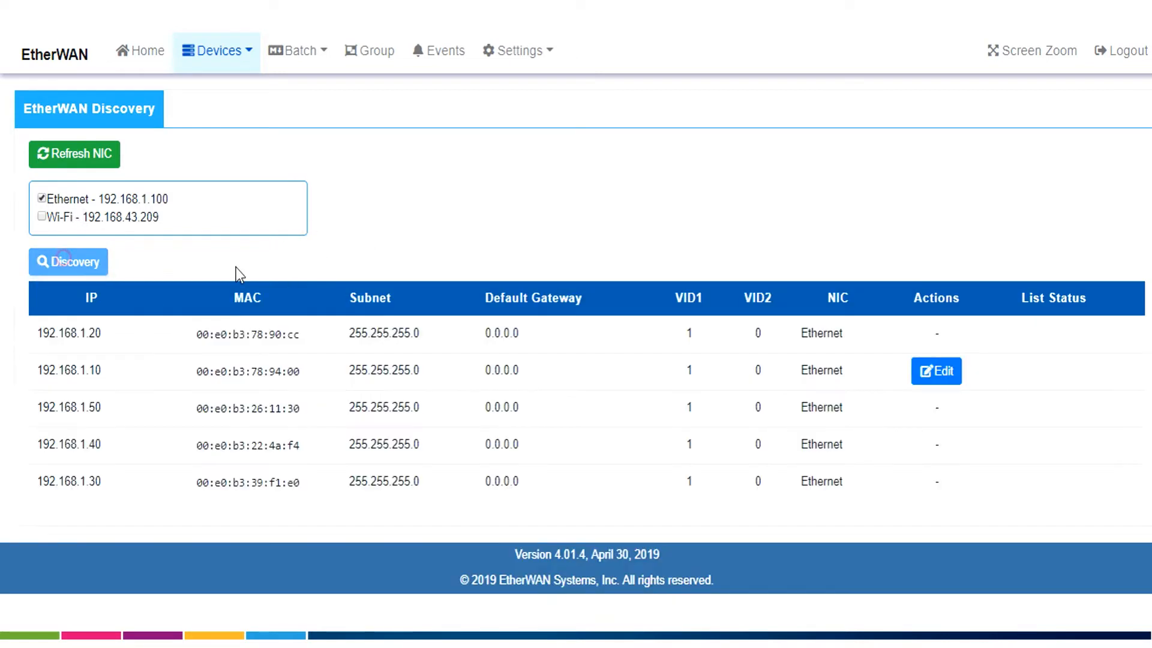
mouse_move(737, 218)
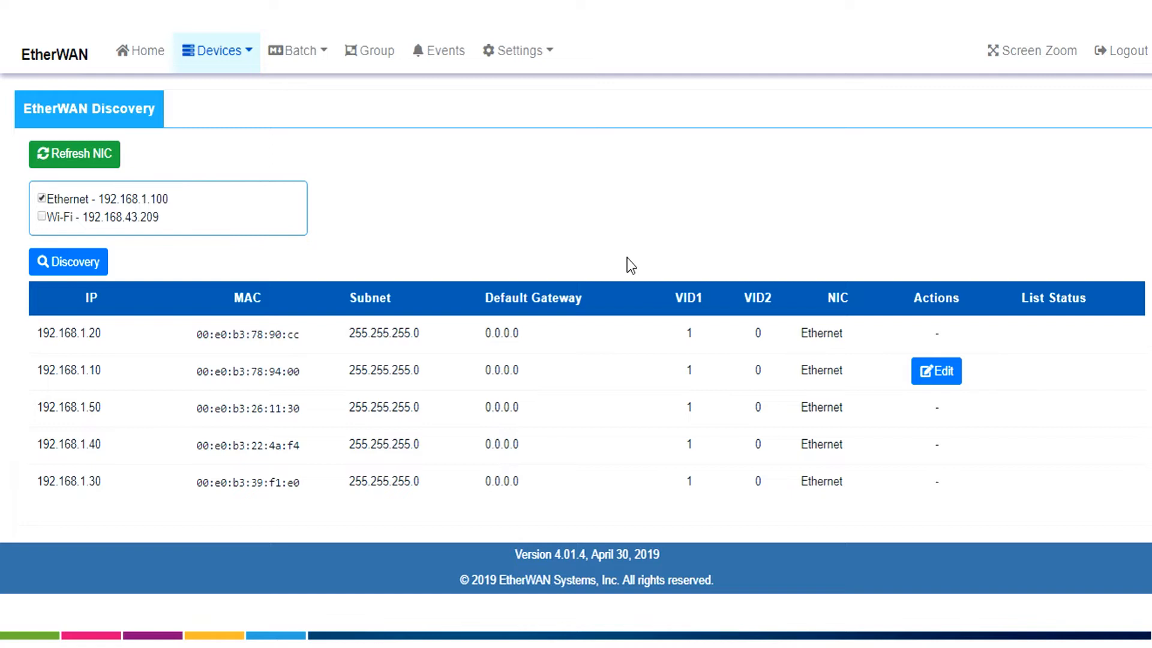
mouse_move(1021, 389)
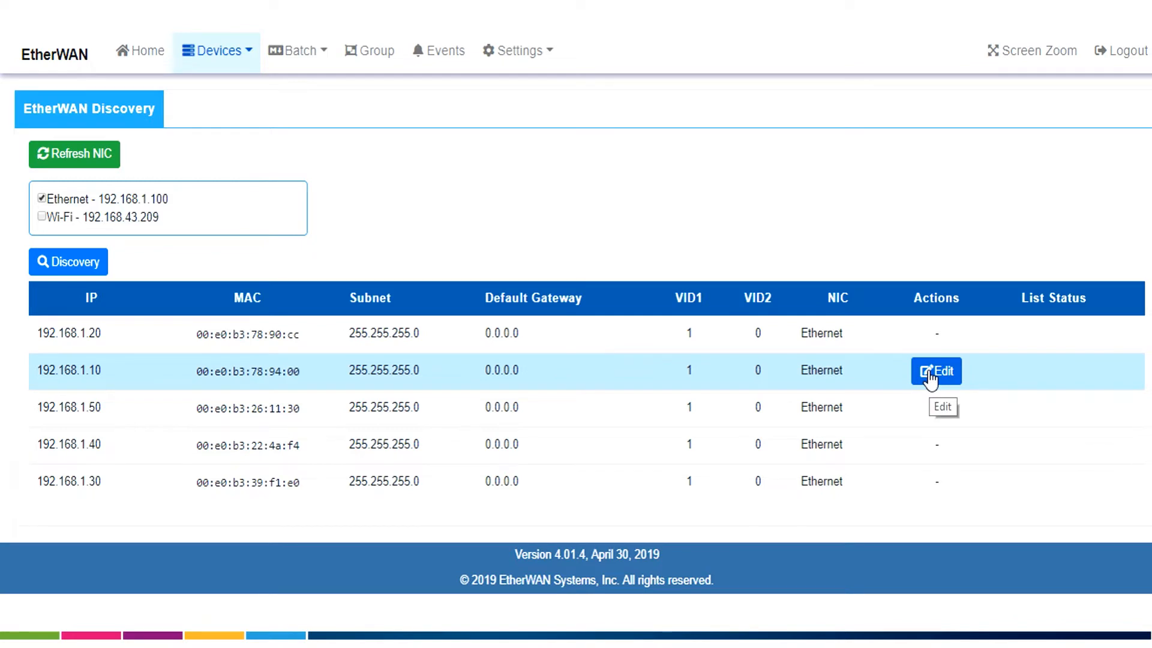
- Edit the 192.168.1.10 switch and update its IP to 192.168.1.60
left_click(938, 371)
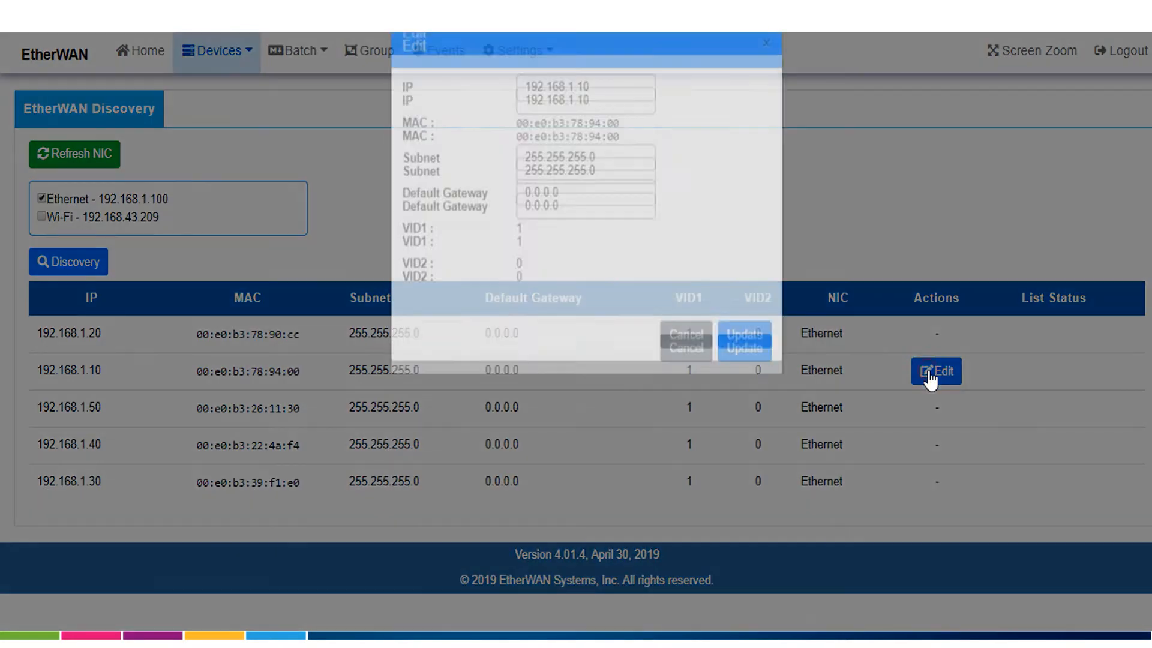
left_click(936, 371)
type("6")
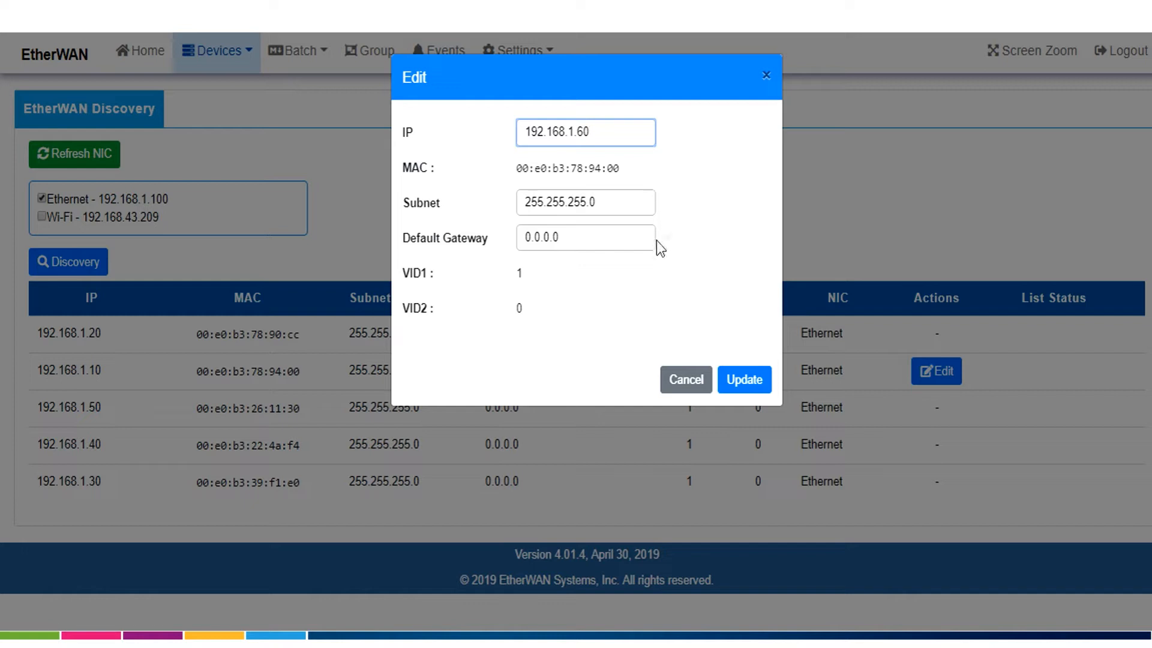
mouse_move(492, 168)
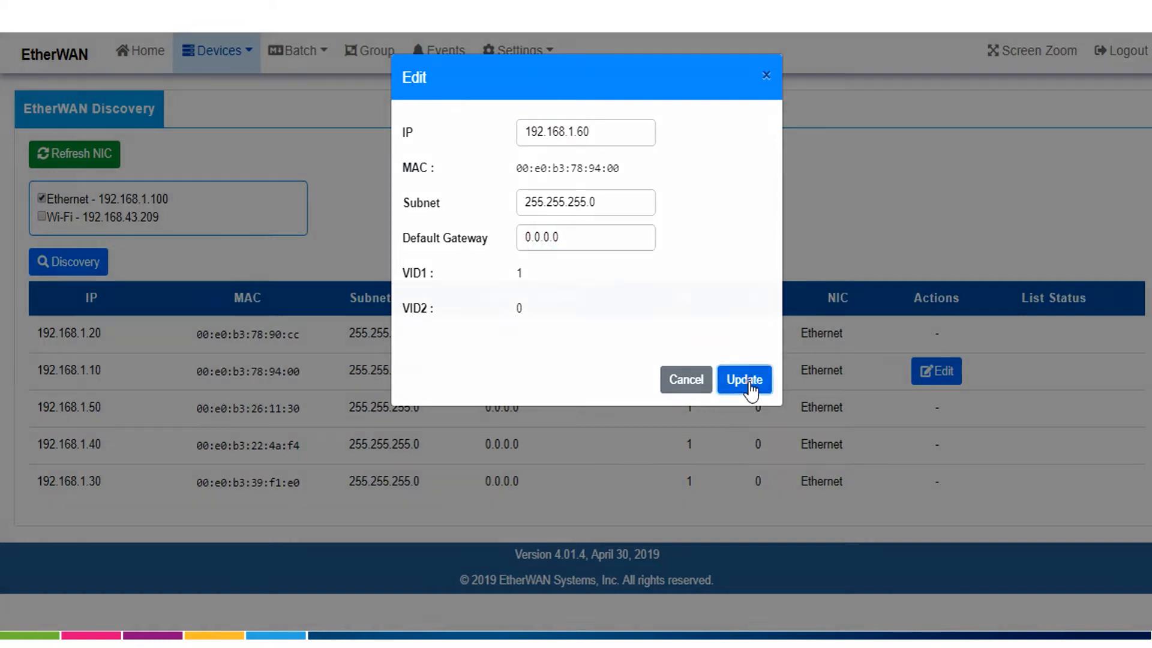
left_click(744, 381)
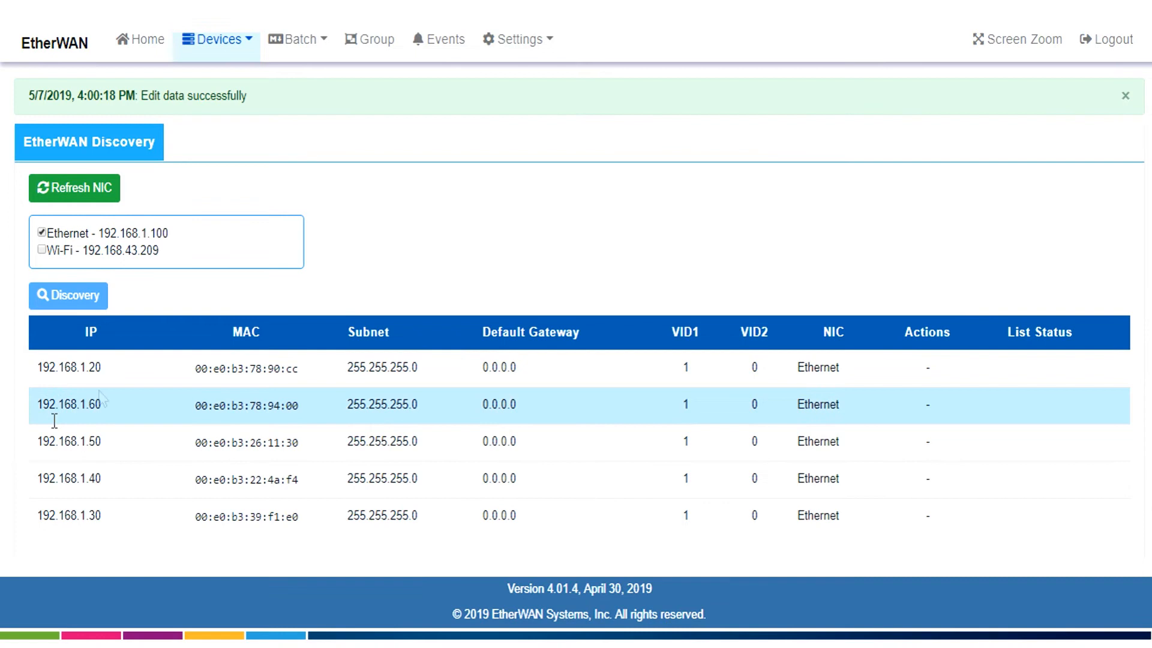
- Dismiss the 'Edit data successfully' alert
left_click(1125, 96)
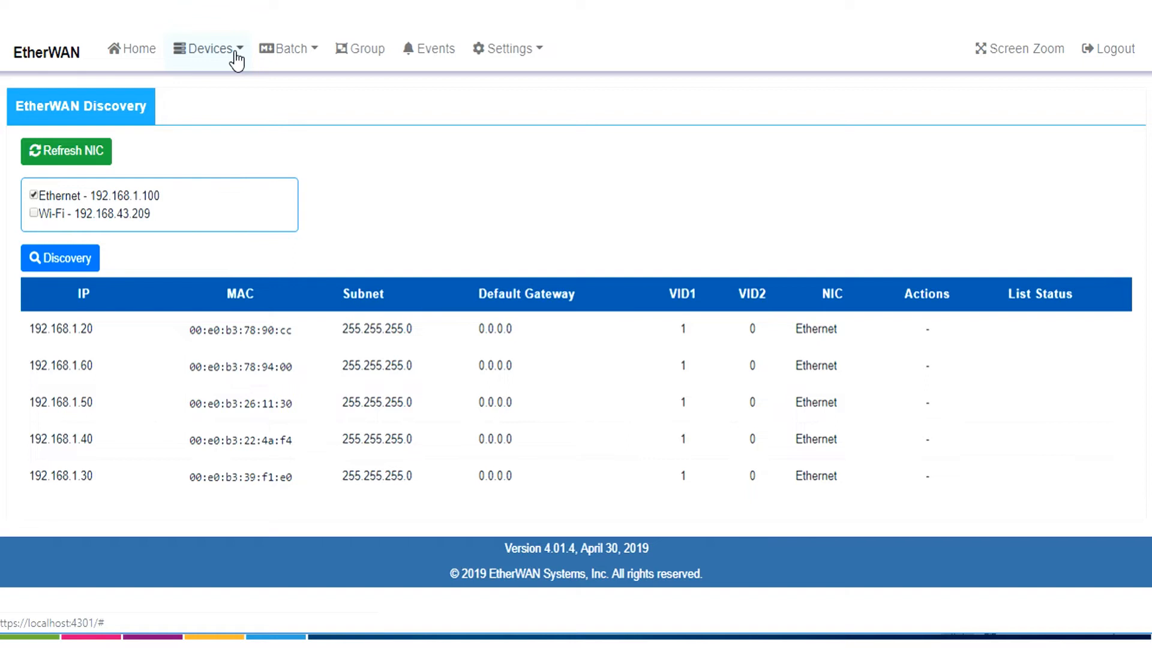
- Run an IP Range Search from 192.168.1.1 to 192.168.1.230 with community public
left_click(209, 48)
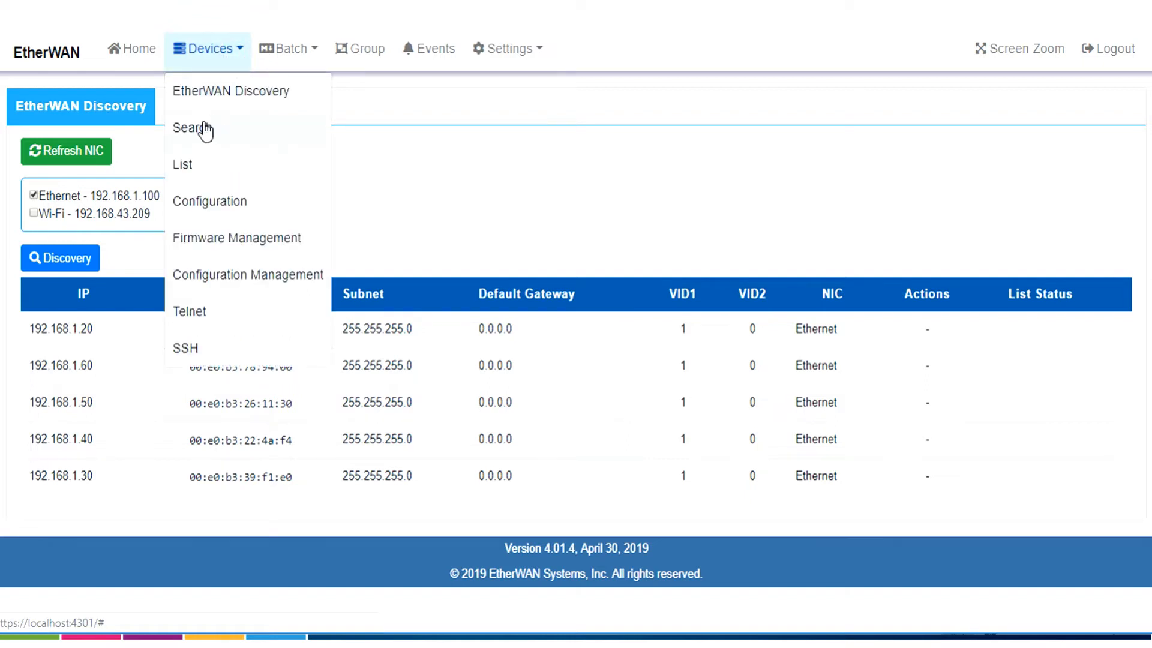
left_click(192, 129)
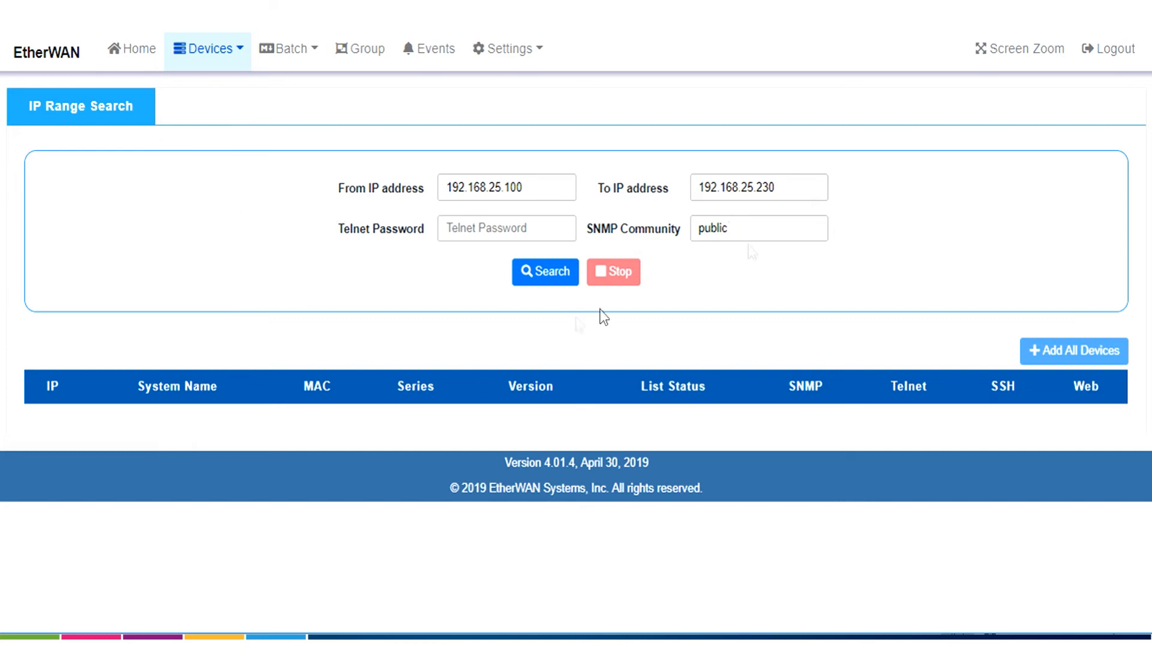
left_click(506, 187)
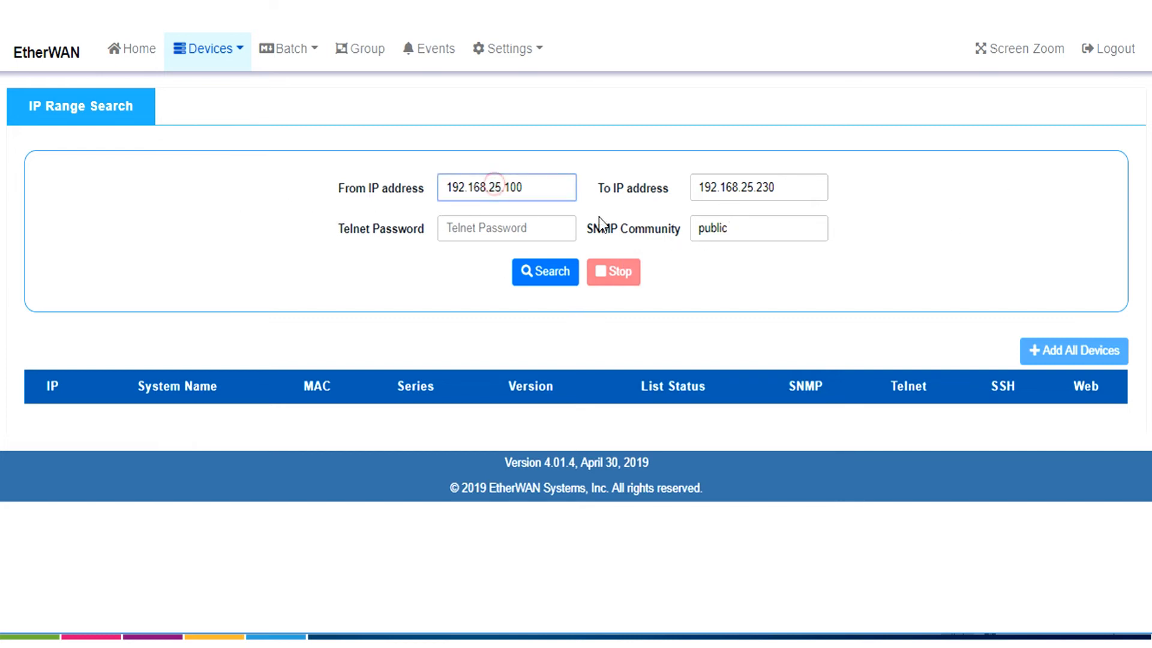
double_click(497, 187)
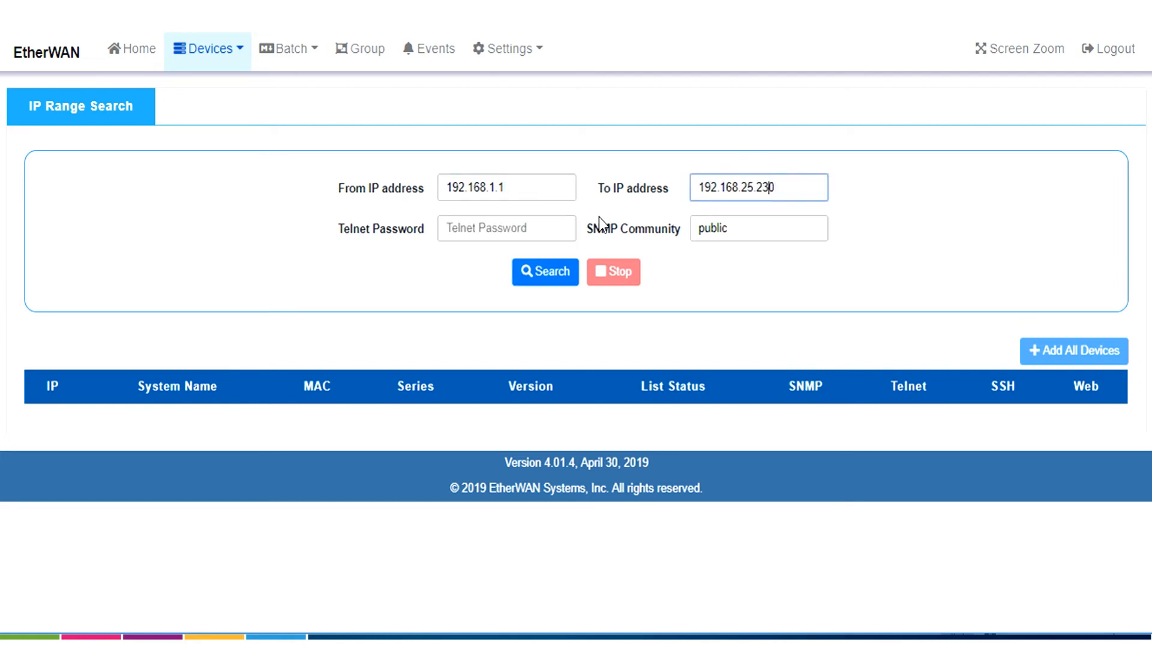
double_click(744, 187)
type("1")
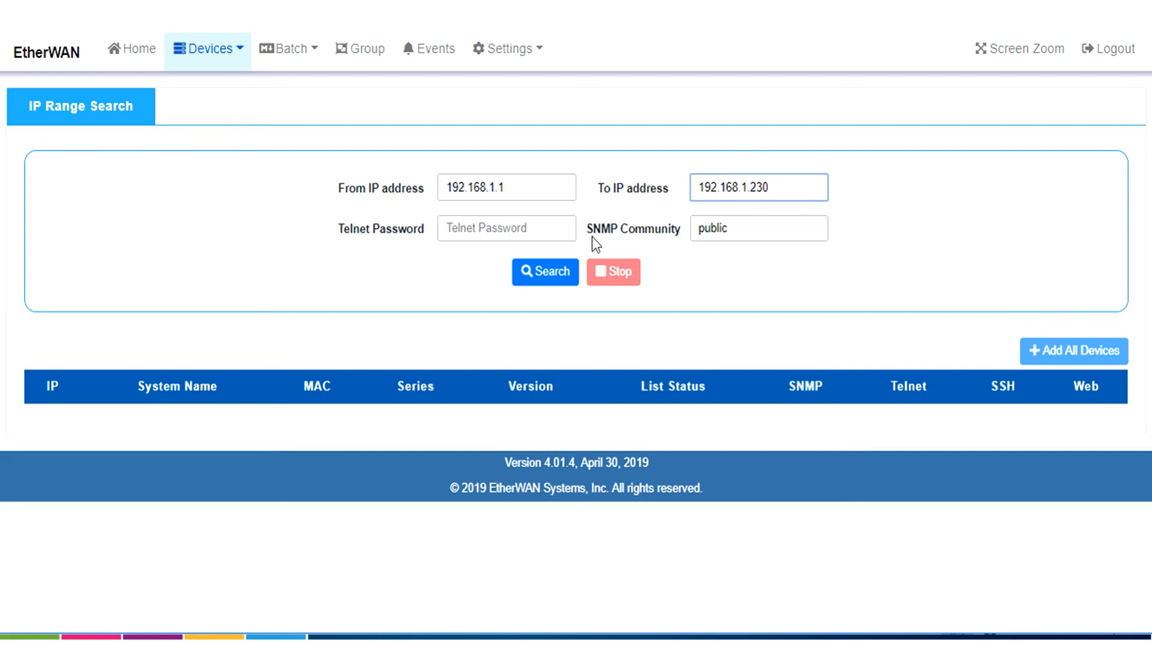
left_click(545, 271)
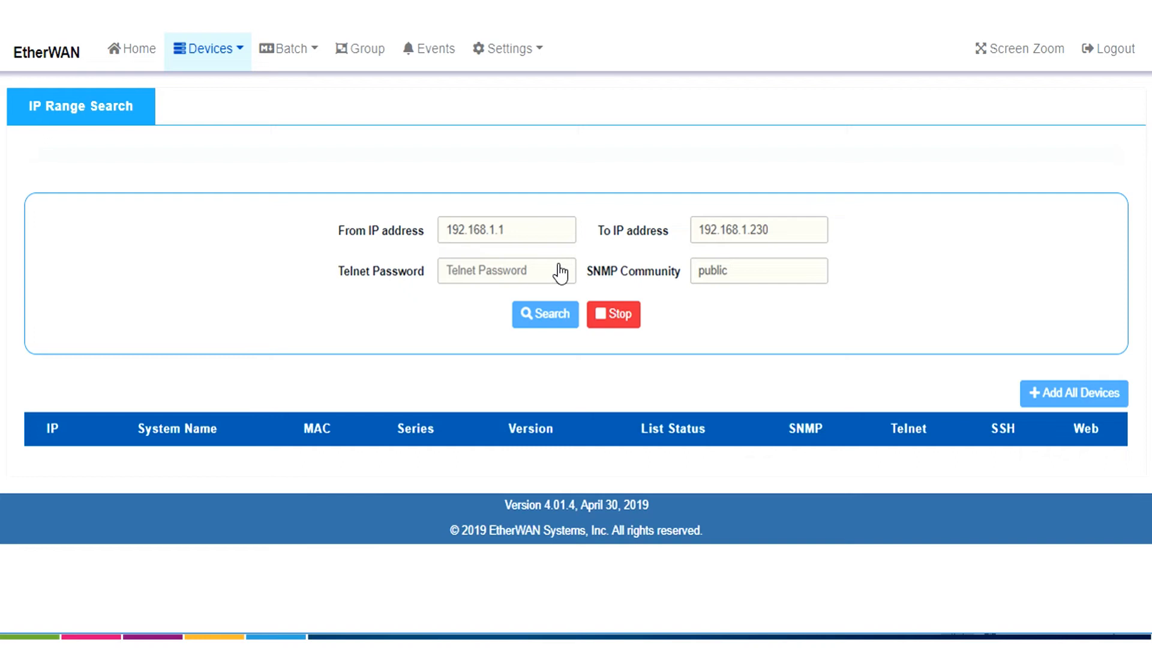
- Let the range scan finish, listing the five switches at .60, .20, .40, .30 and .50
left_click(544, 313)
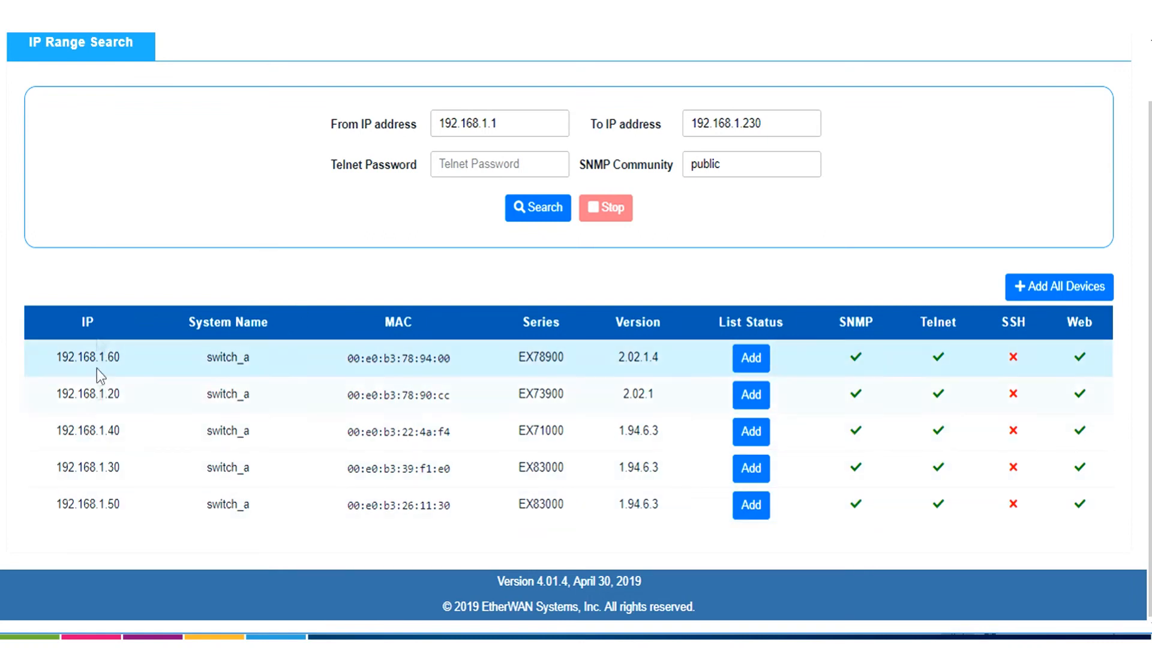
mouse_move(227, 326)
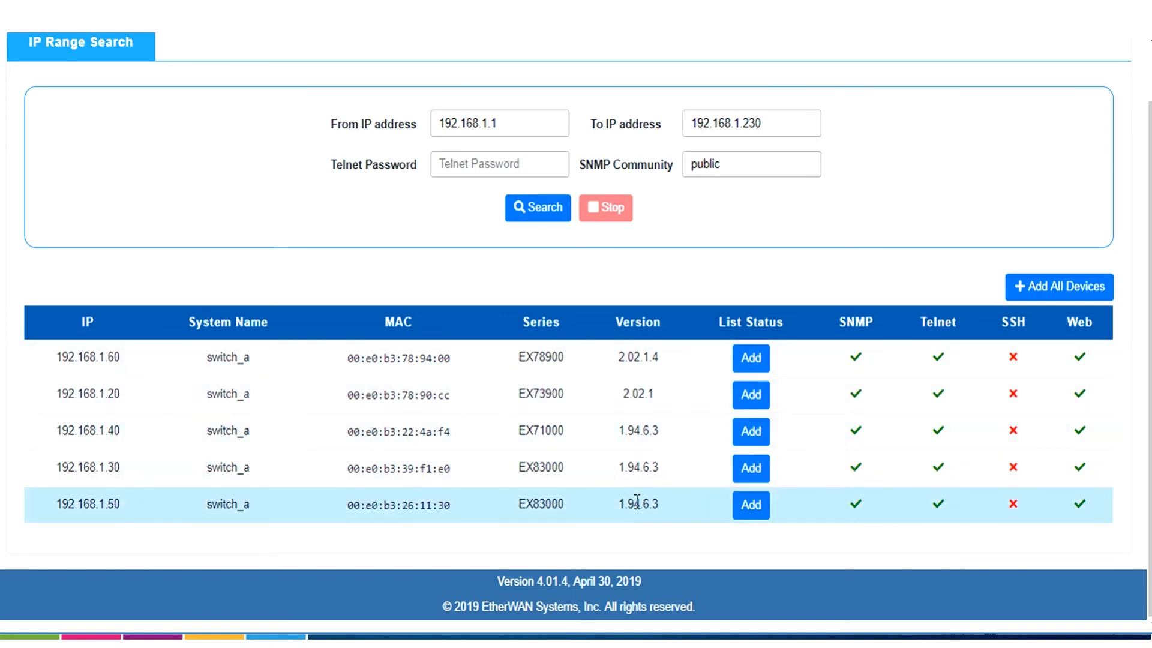
mouse_move(807, 367)
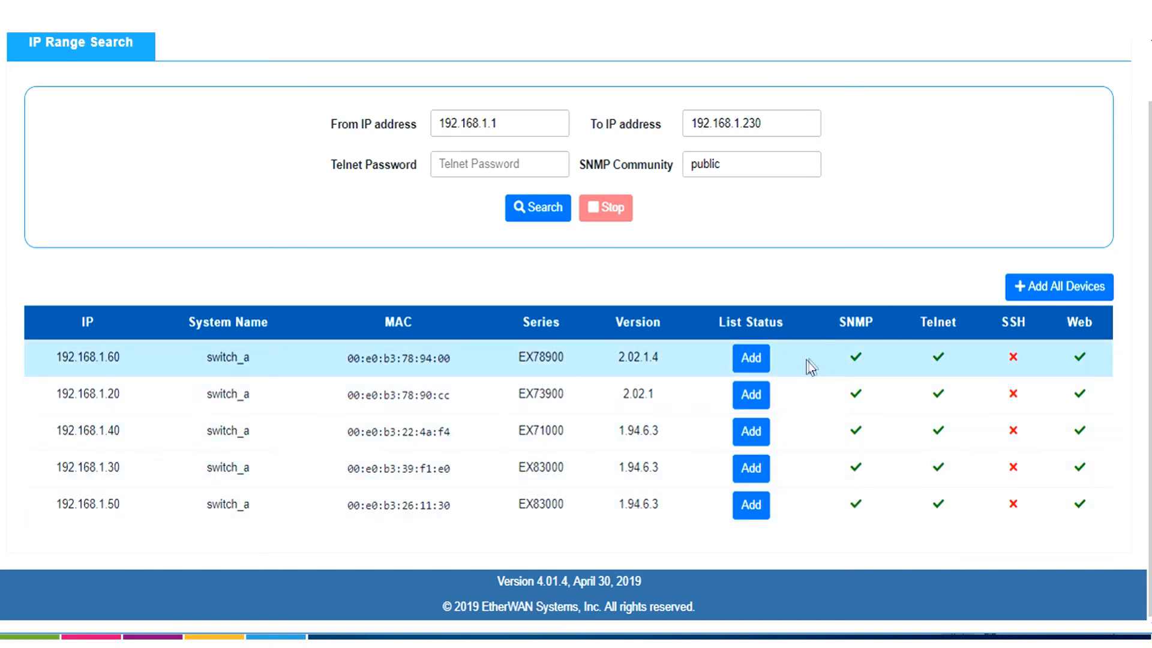
mouse_move(797, 364)
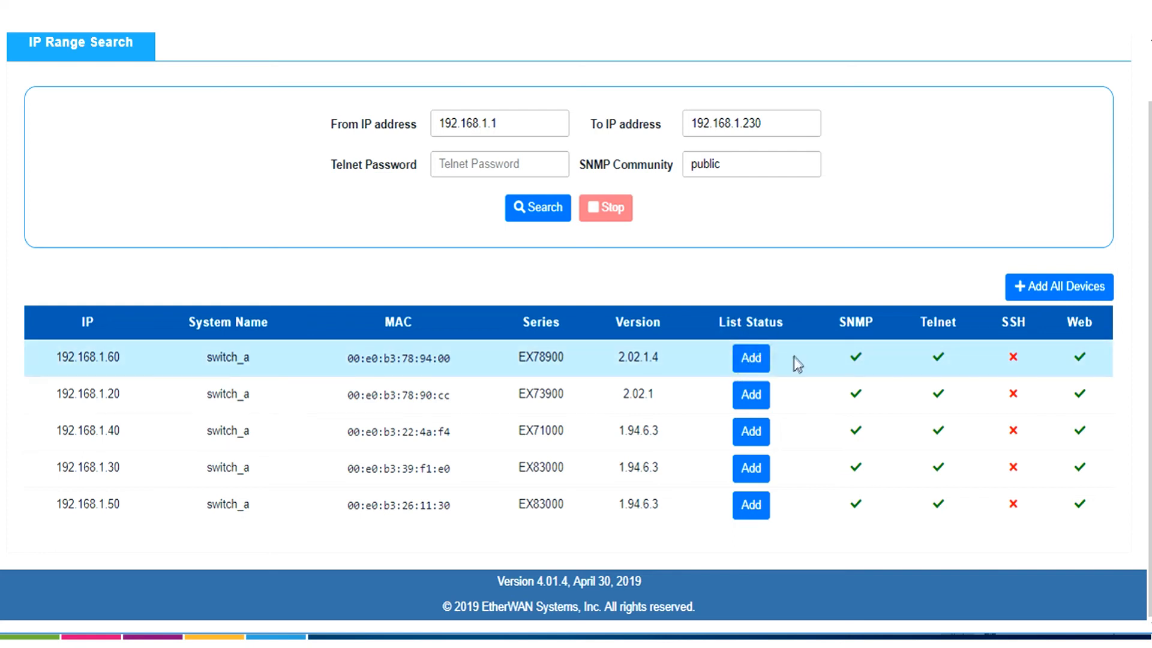
mouse_move(750, 359)
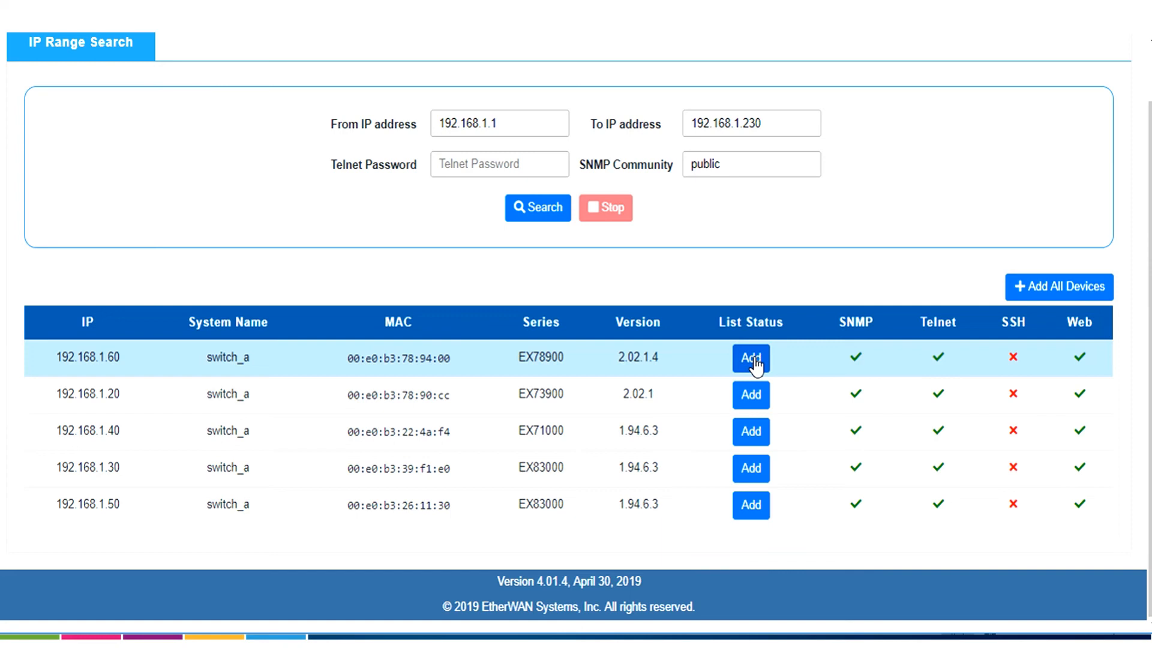
mouse_move(757, 366)
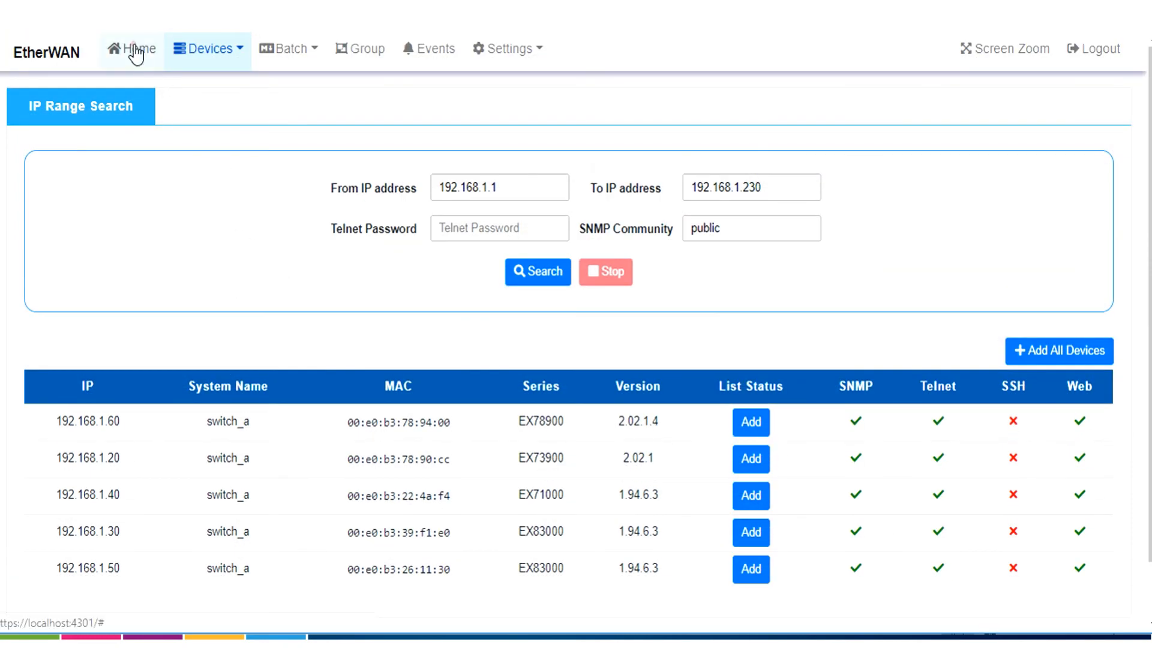
left_click(131, 48)
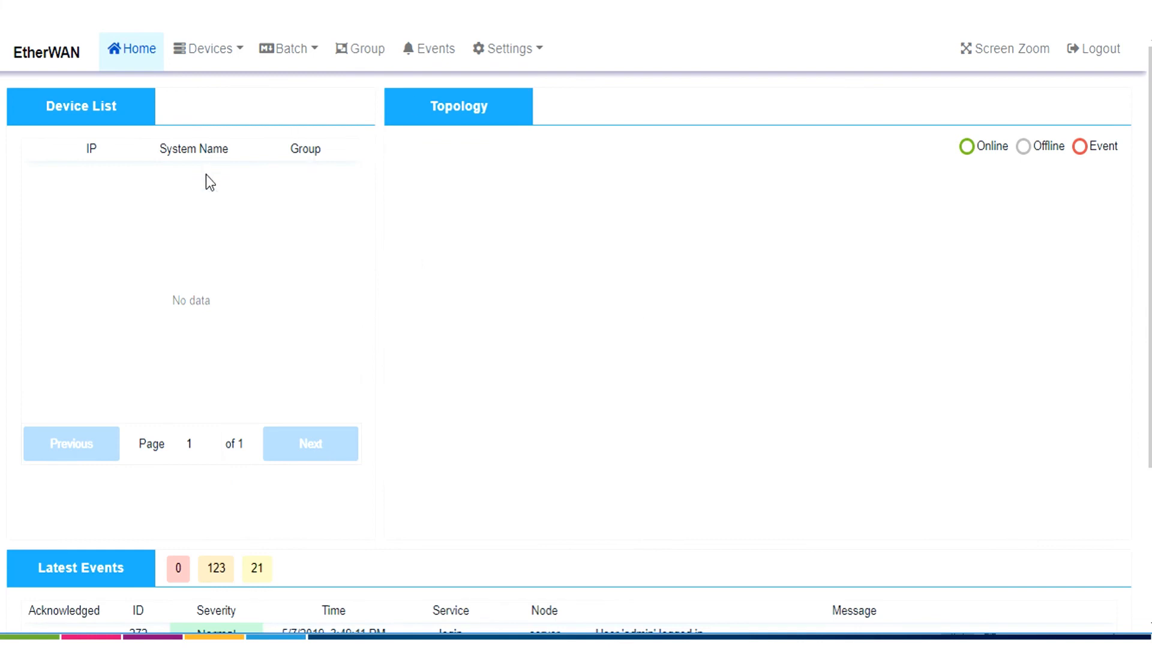
mouse_move(675, 220)
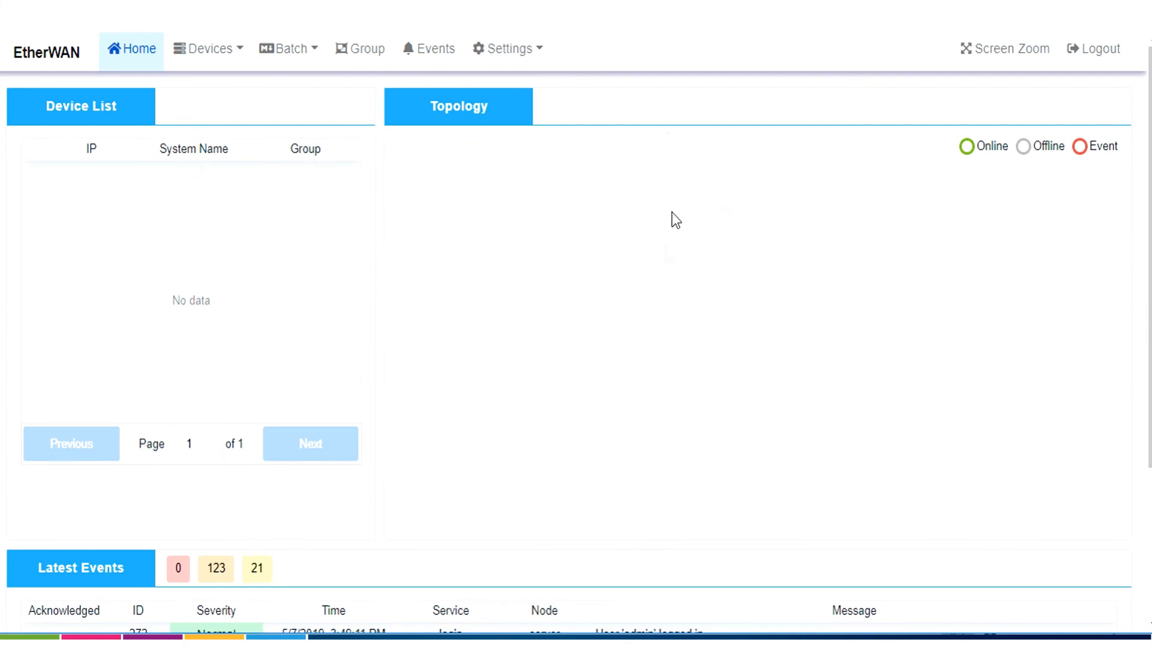
mouse_move(595, 276)
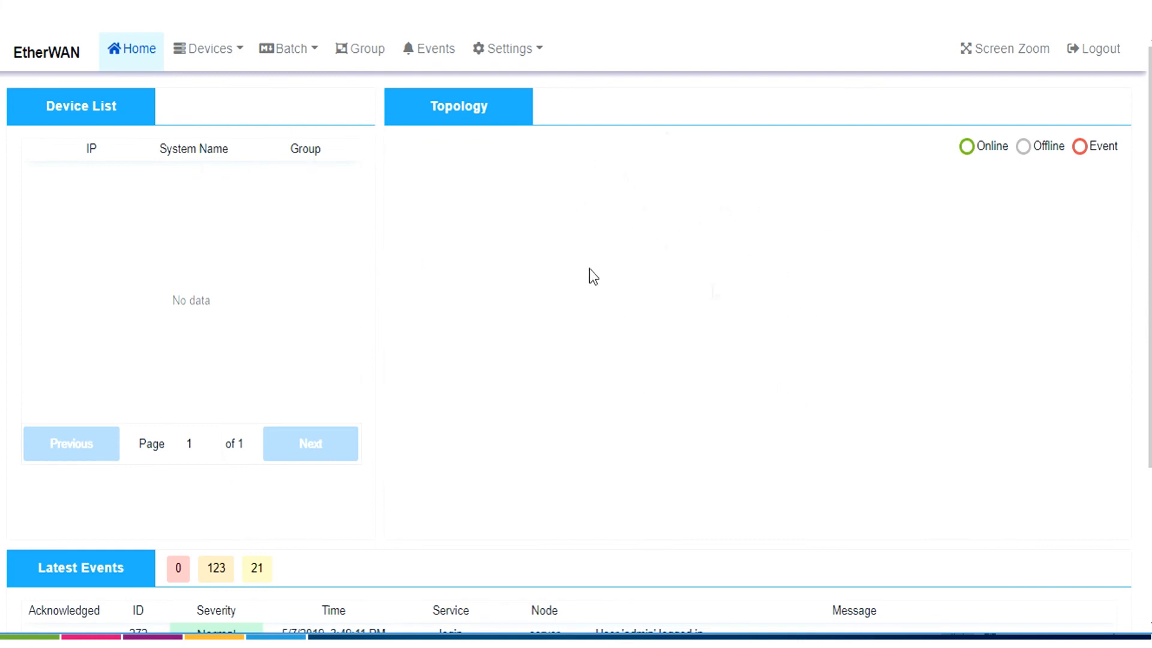
mouse_move(852, 299)
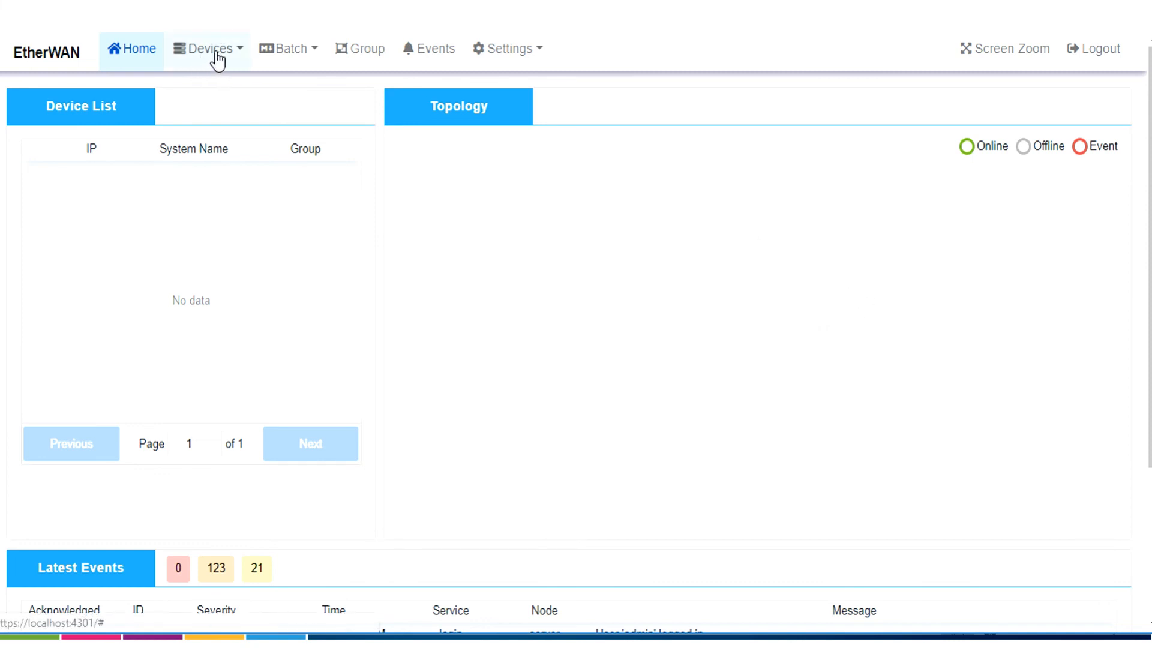
left_click(207, 48)
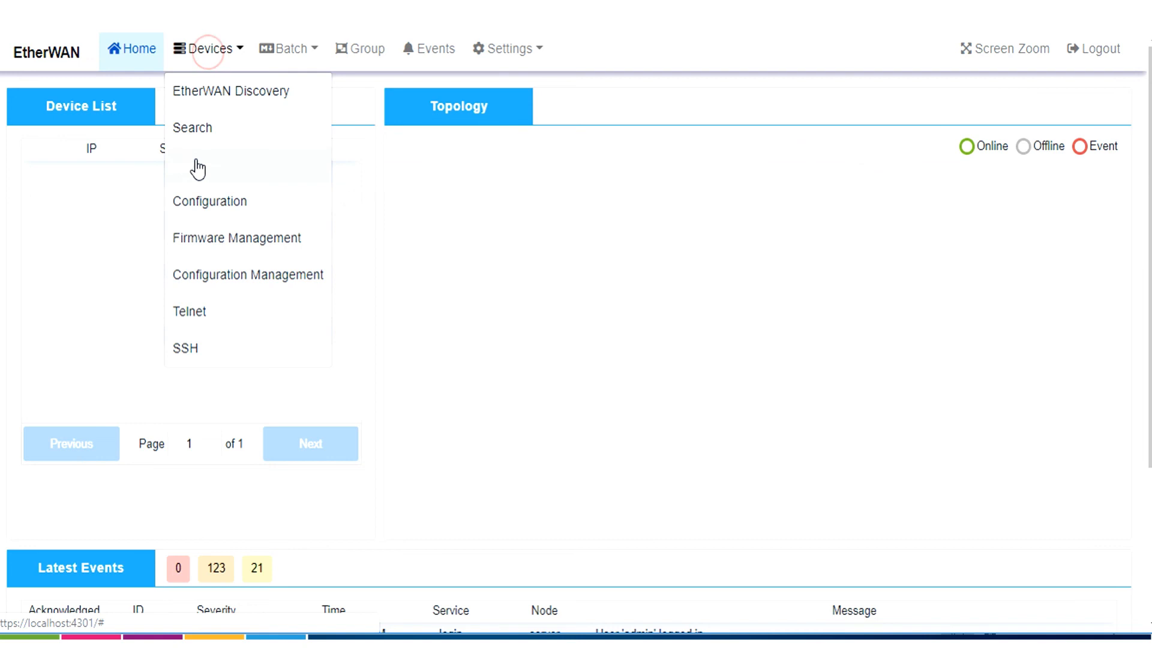
left_click(209, 48)
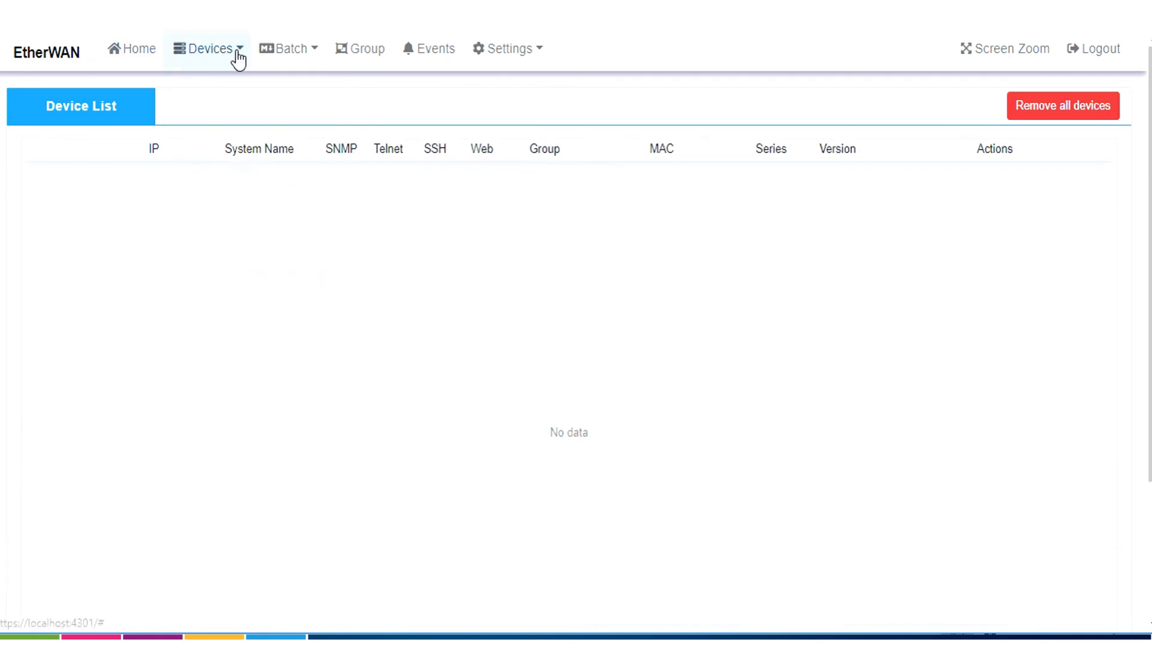
left_click(209, 48)
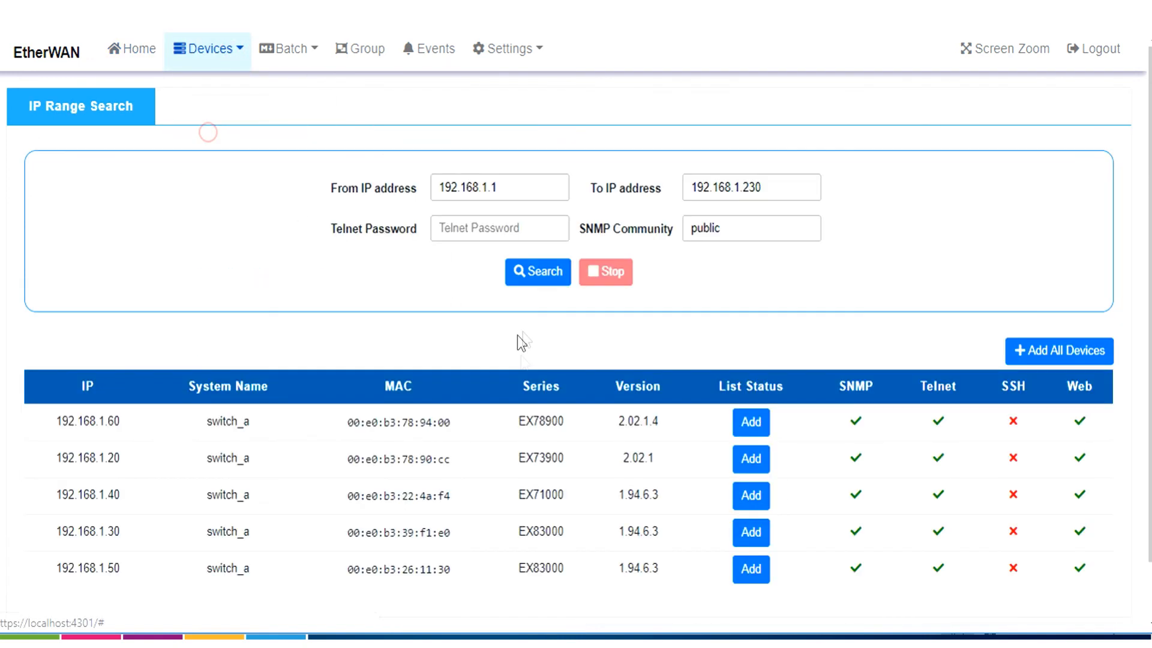
- Add the switches at 192.168.1.60, .20, .40 and .30 to the managed list
scroll("down", 3)
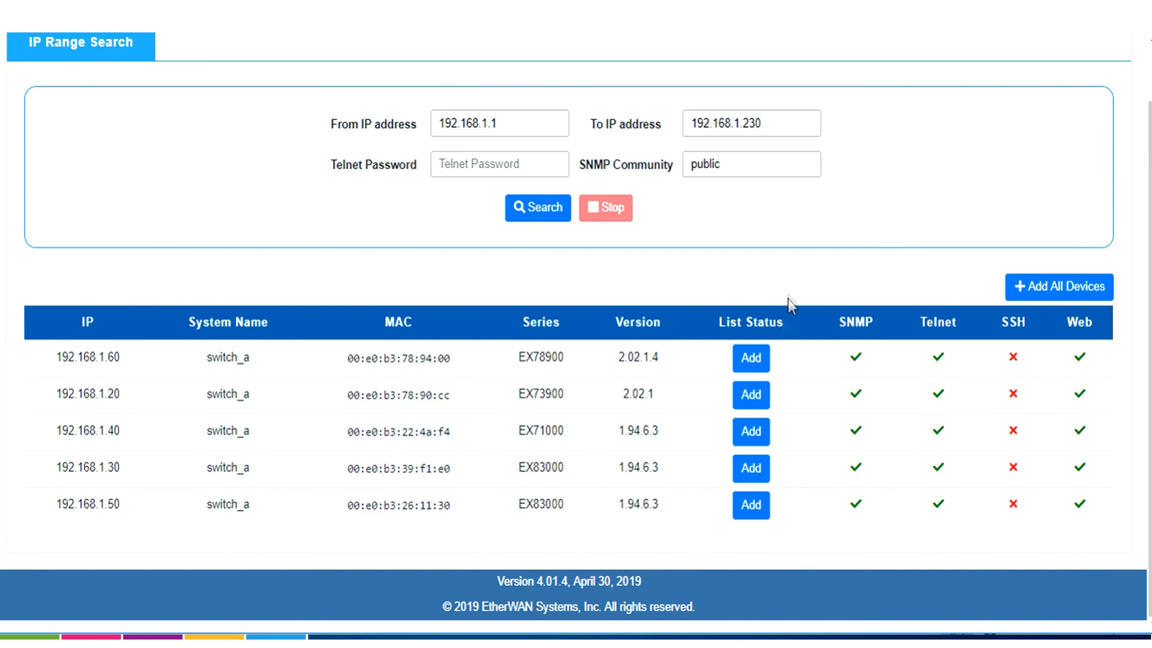
left_click(750, 359)
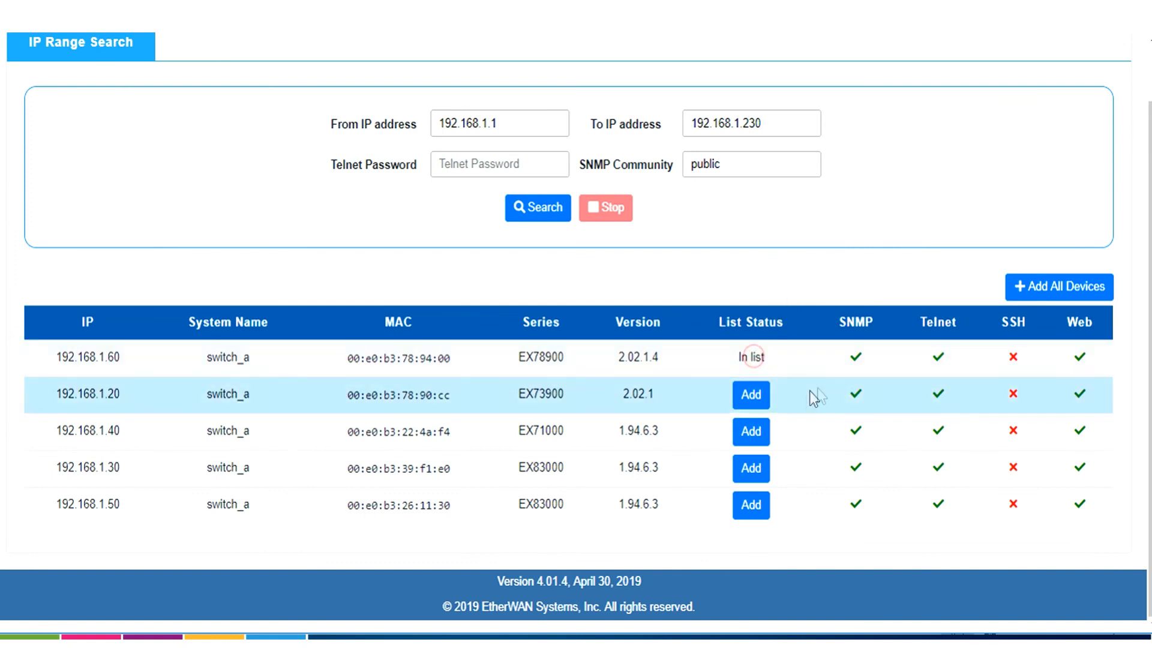
left_click(750, 395)
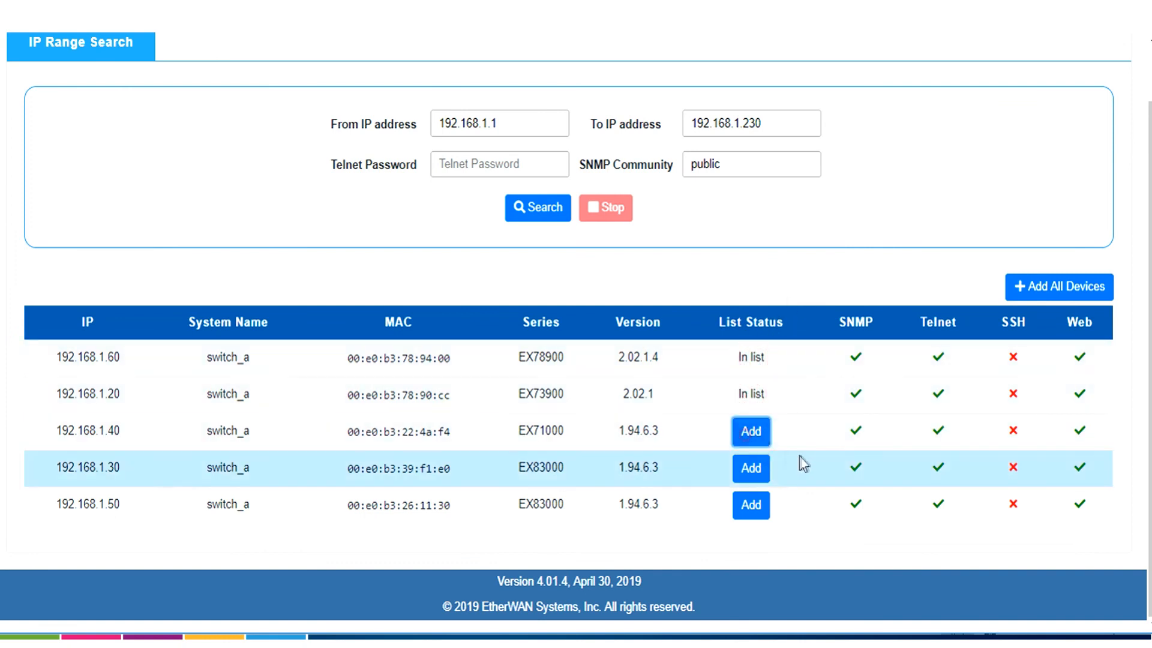
left_click(750, 431)
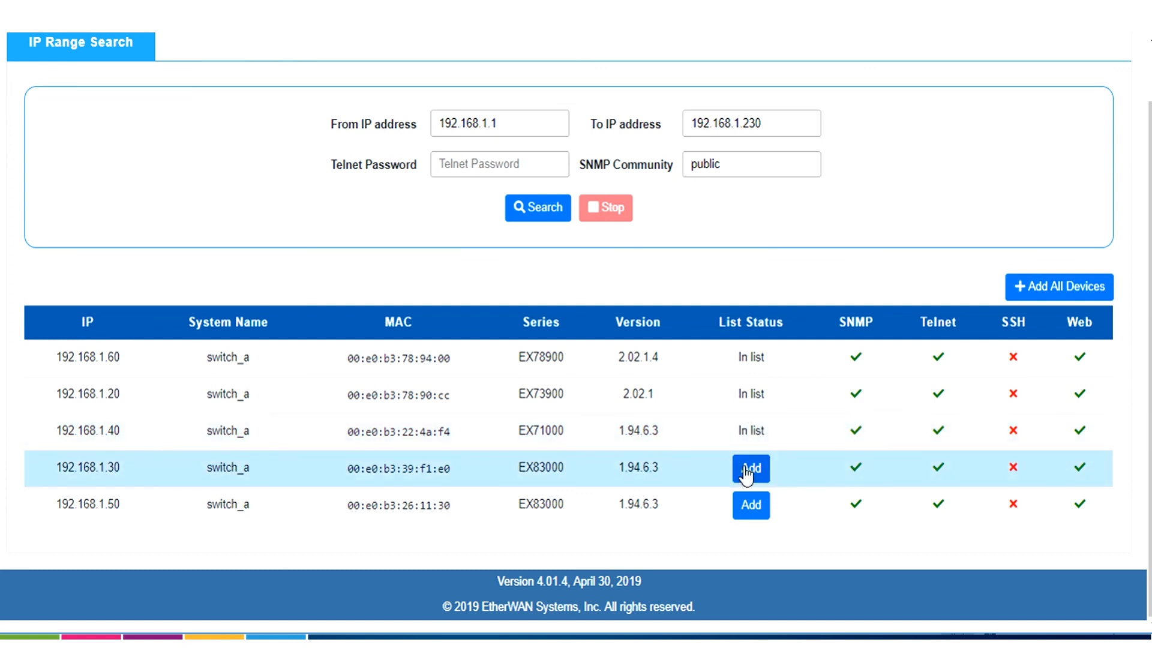
left_click(750, 468)
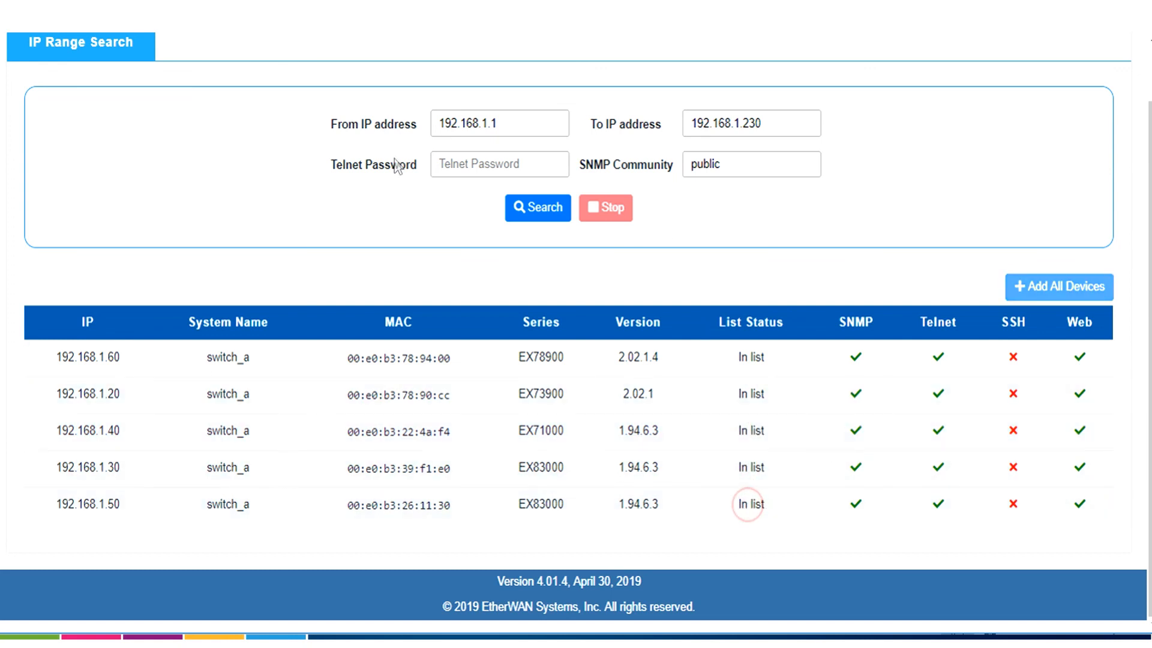